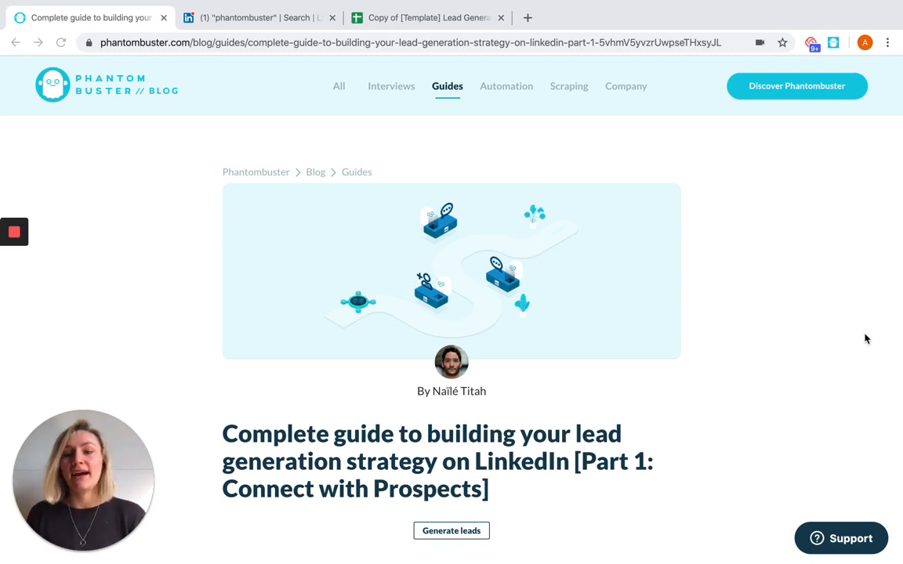
mouse_move(680, 356)
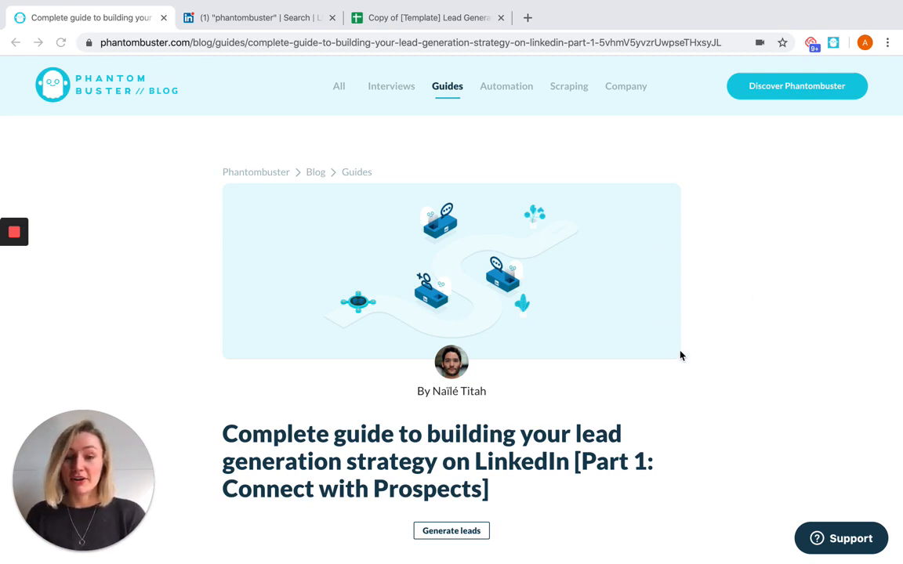
Review the blog guide and switch to the copied Lead Generation template spreadsheet.
scroll(down, 3)
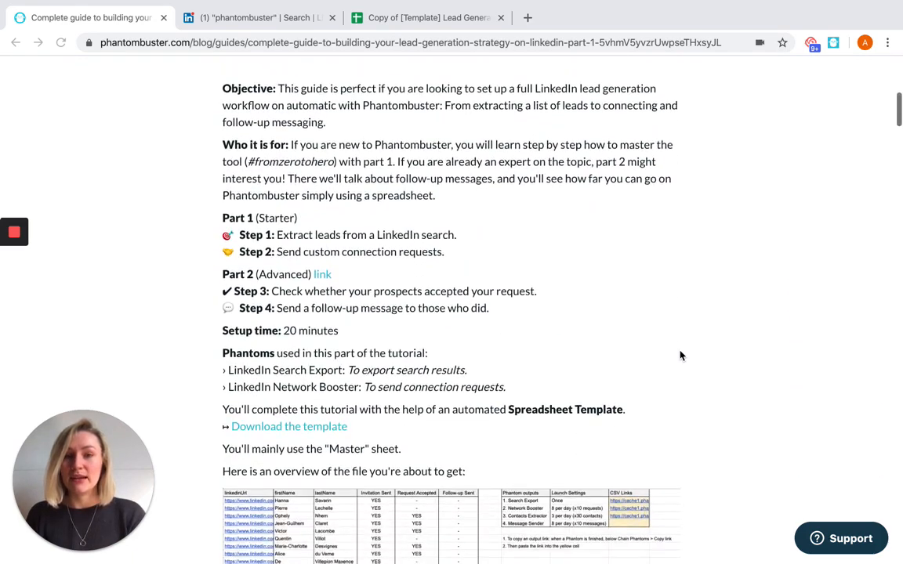
scroll(down, 3)
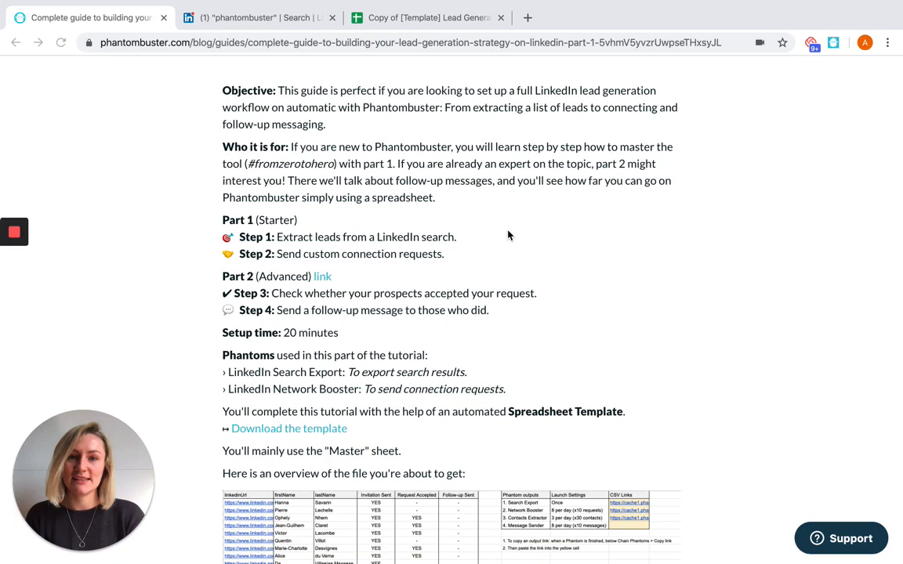
click(428, 17)
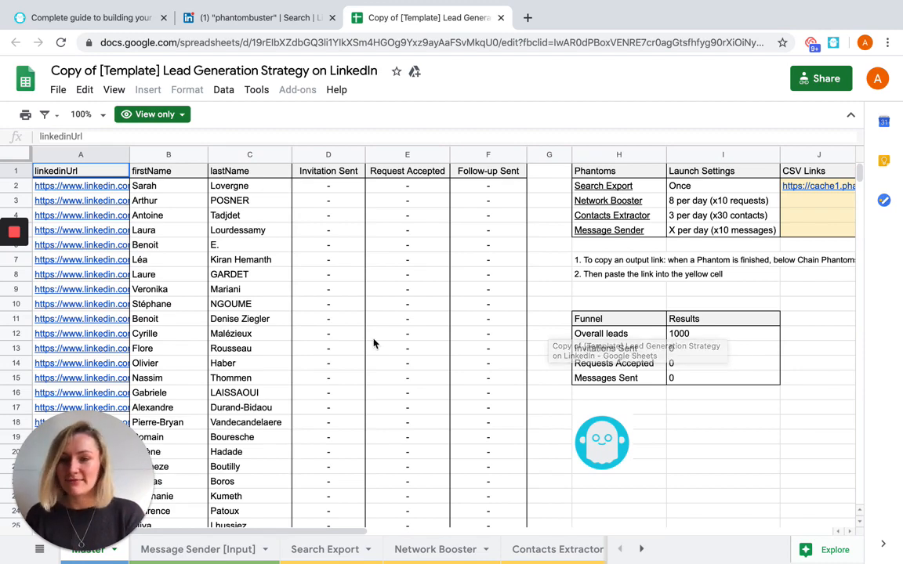
Bring up the Google Drive page offering a copy of the Lead Generation template.
scroll(down, 3)
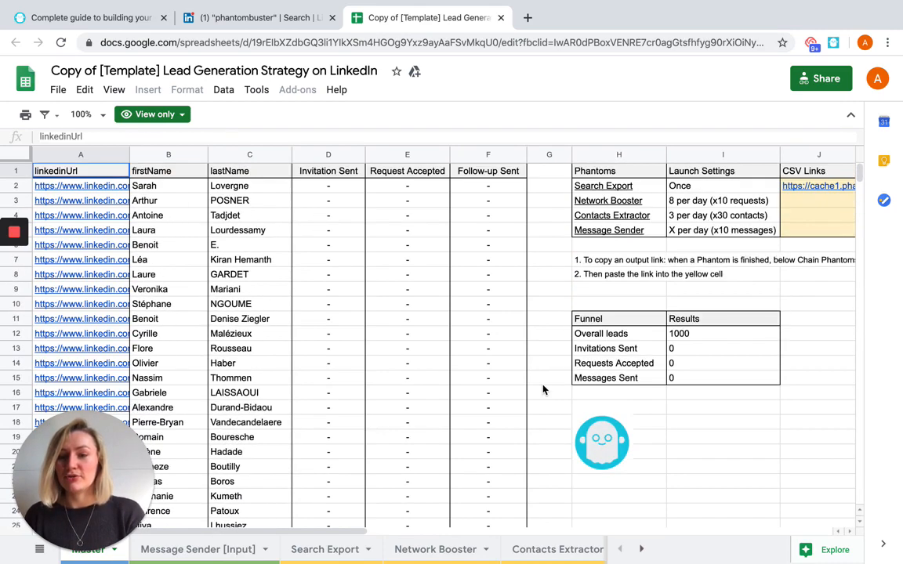
click(87, 17)
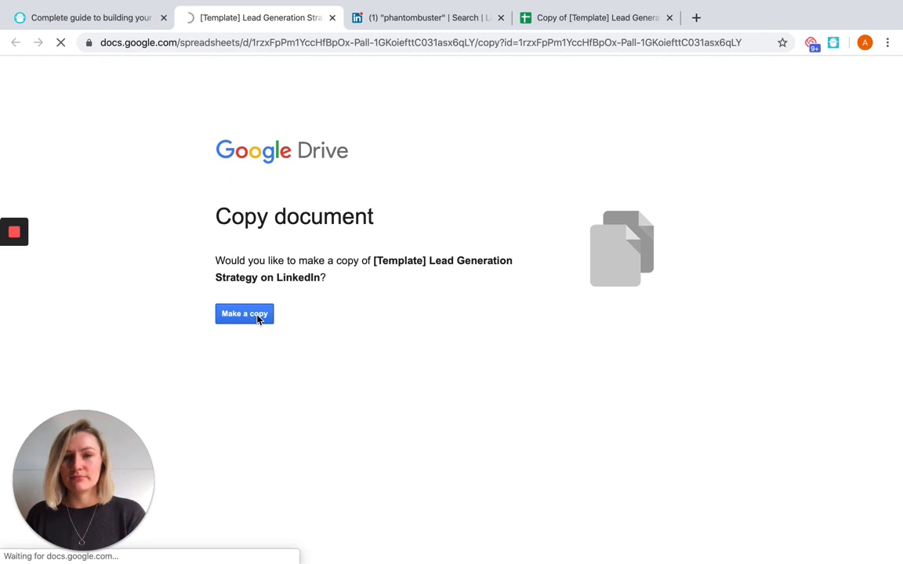
Make my own copy of the lead generation template in Google Drive.
click(245, 313)
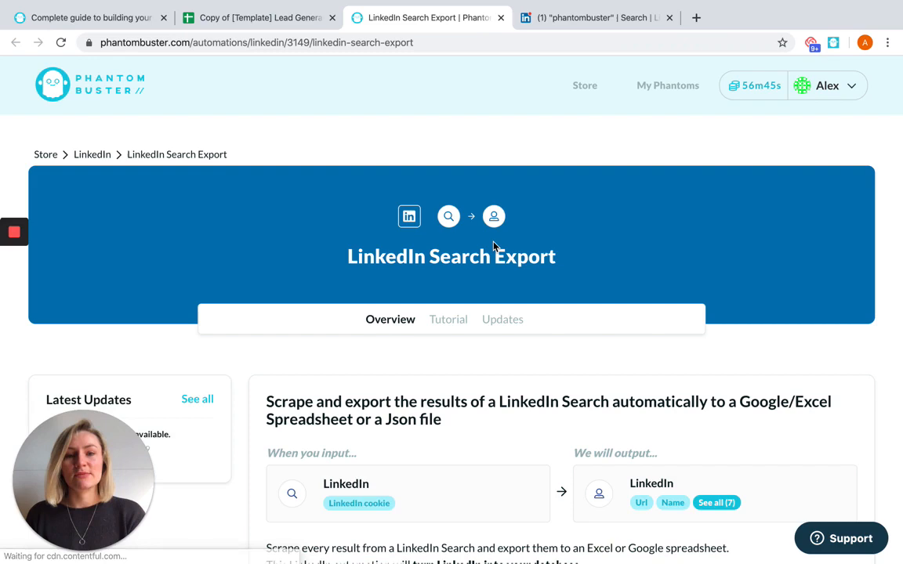
Start using the LinkedIn Search Export phantom and go to the LinkedIn search for phantombuster.
scroll(down, 3)
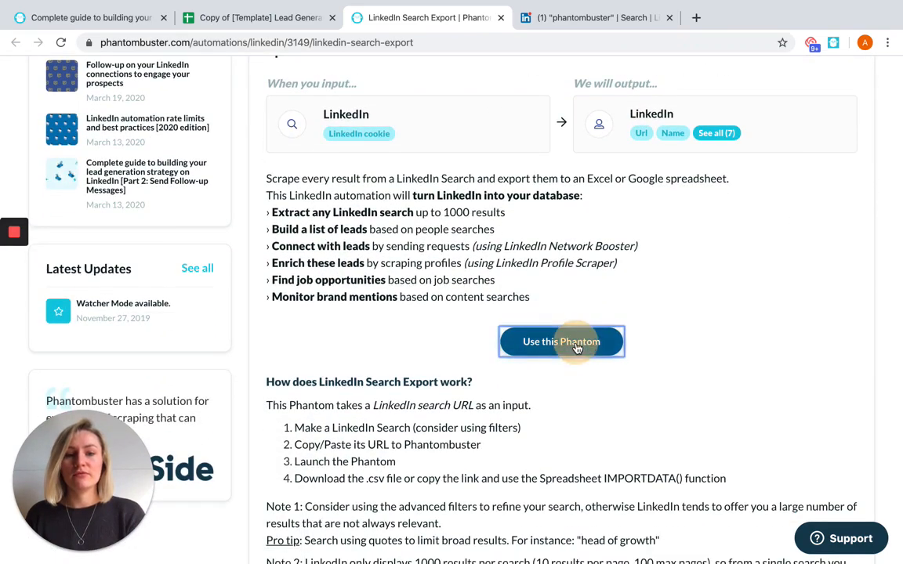
click(562, 342)
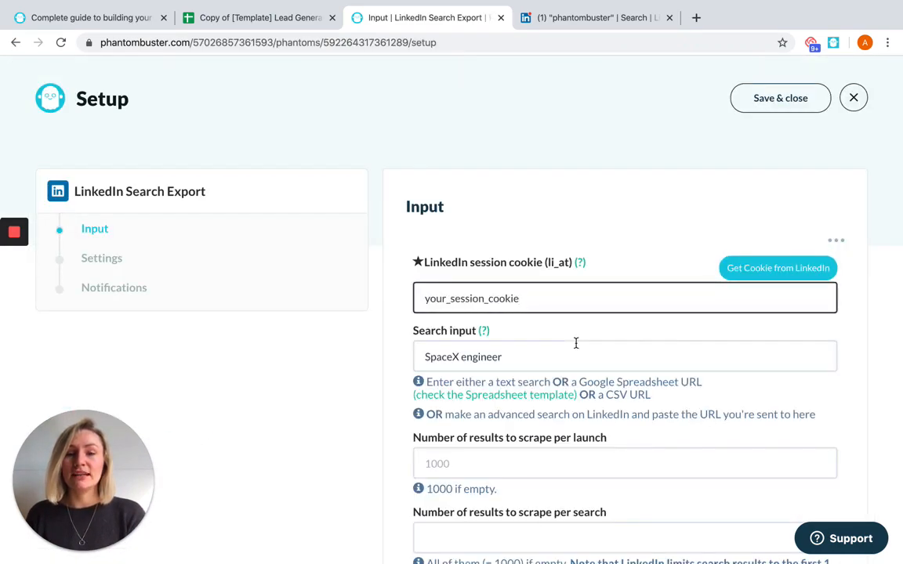
scroll(down, 3)
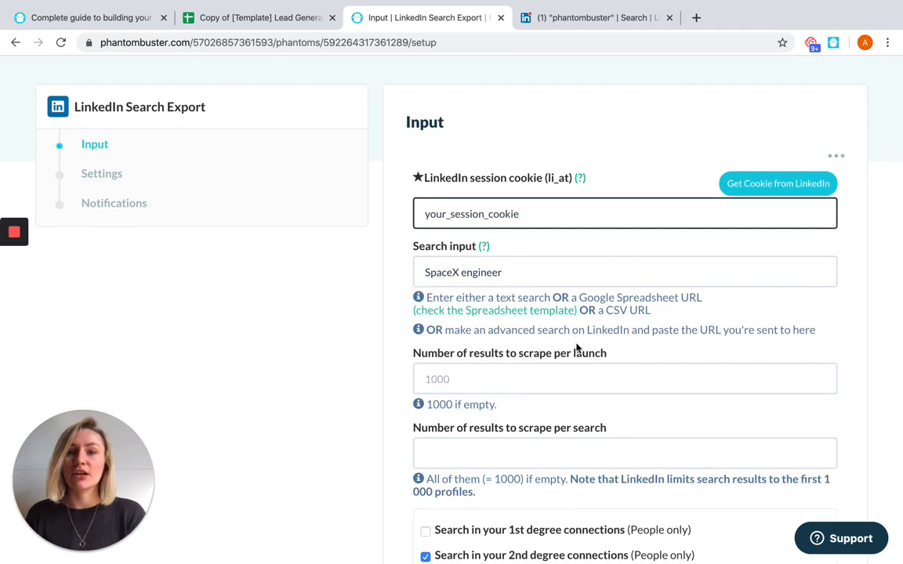
mouse_move(572, 337)
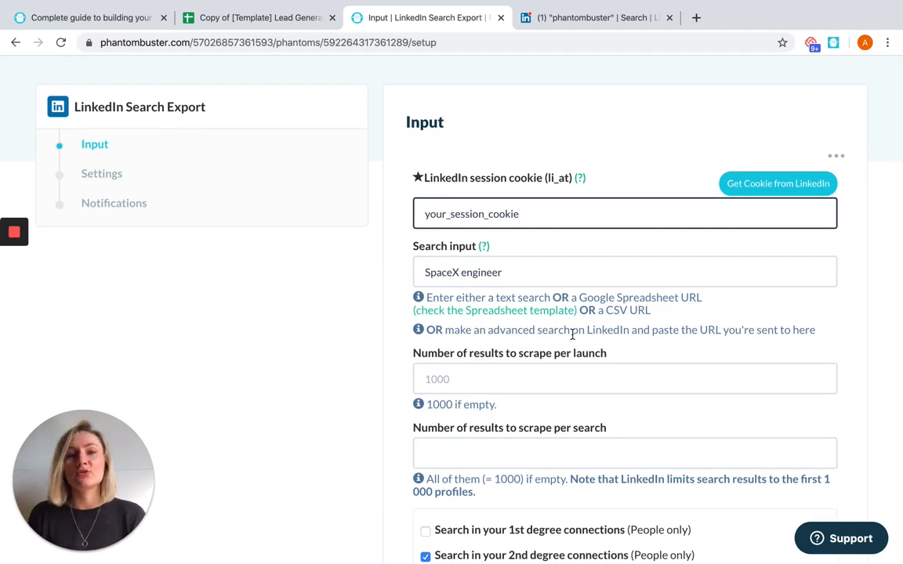
mouse_move(595, 168)
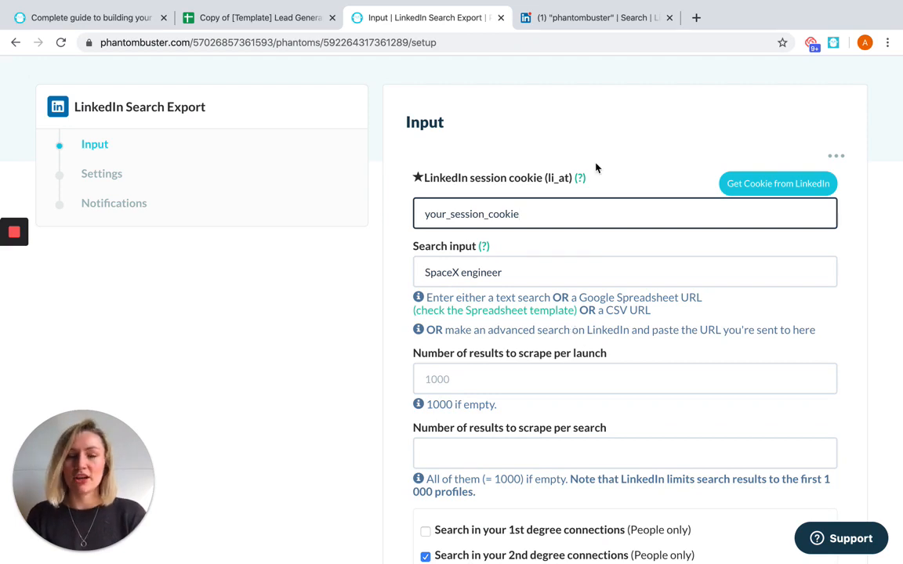
click(596, 18)
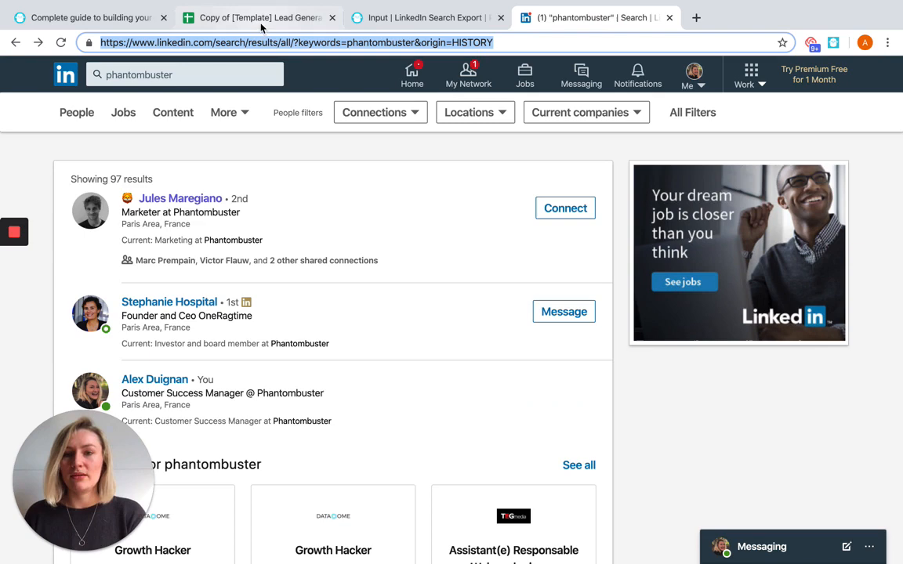
Set the search input to the LinkedIn phantombuster search URL and fetch the session cookie automatically.
click(426, 18)
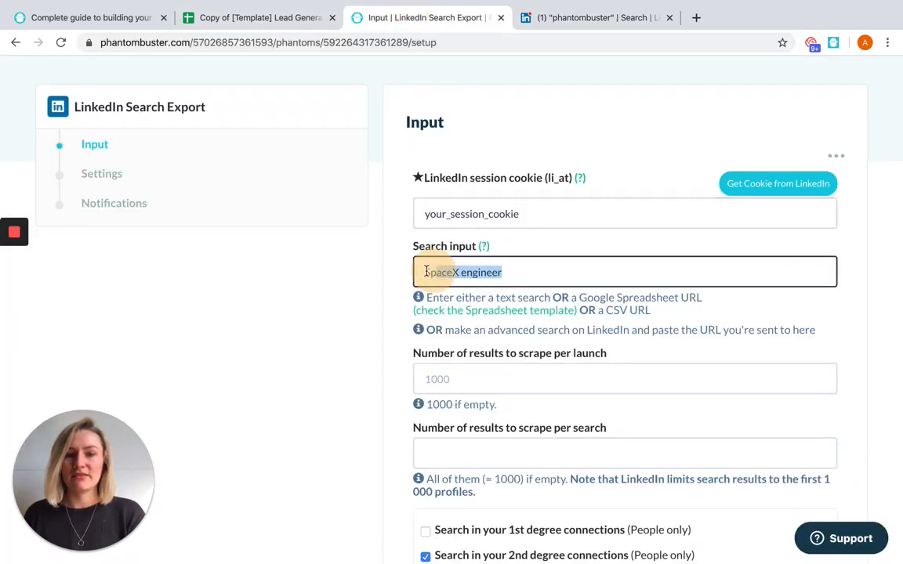
text(https://www.linkedin.com/search/results/all/?keywords=phantombuster&origin=HISTORY)
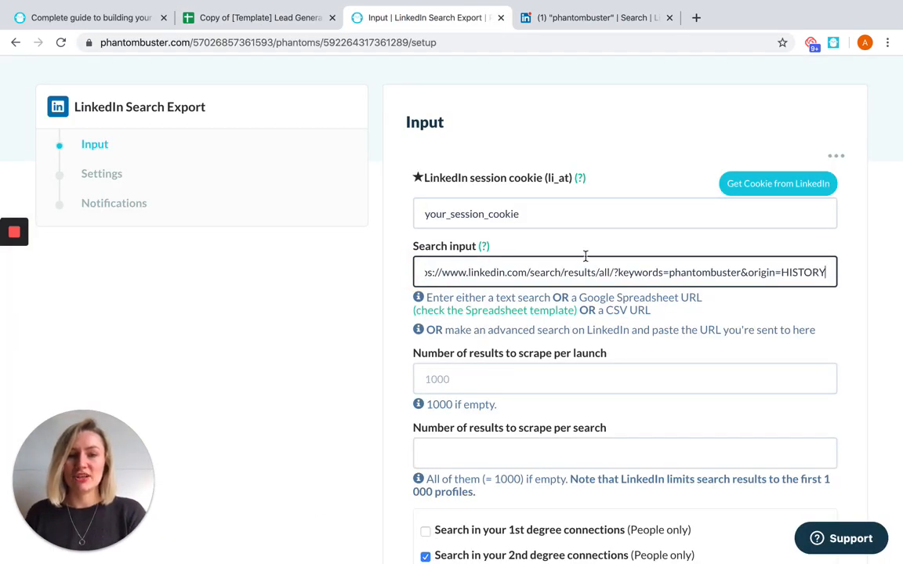
click(777, 183)
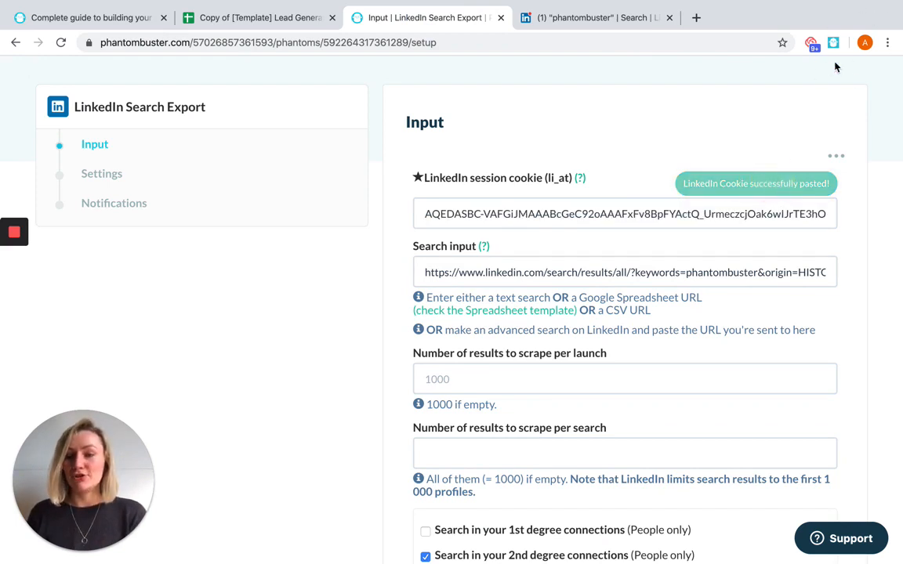
Limit scraping to 10 results per launch and save the input settings.
scroll(down, 3)
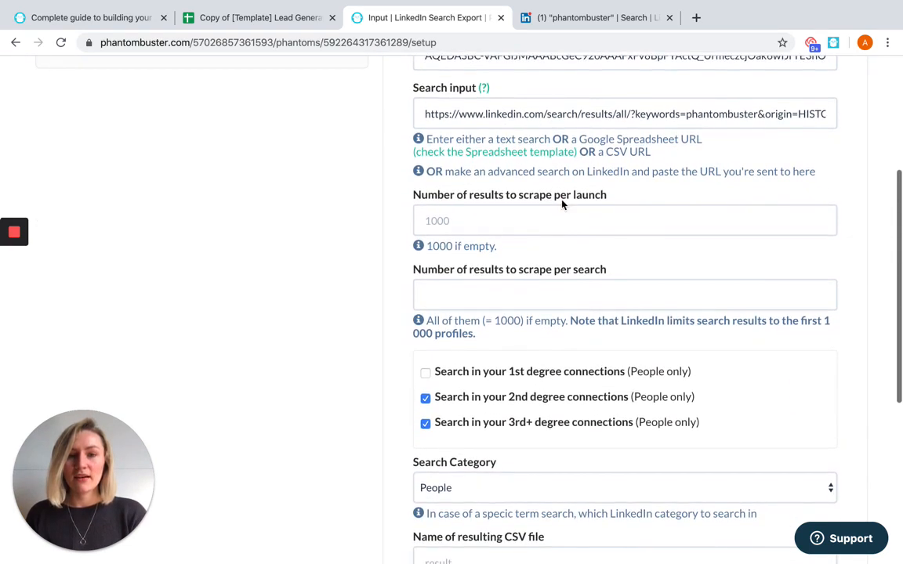
text(10)
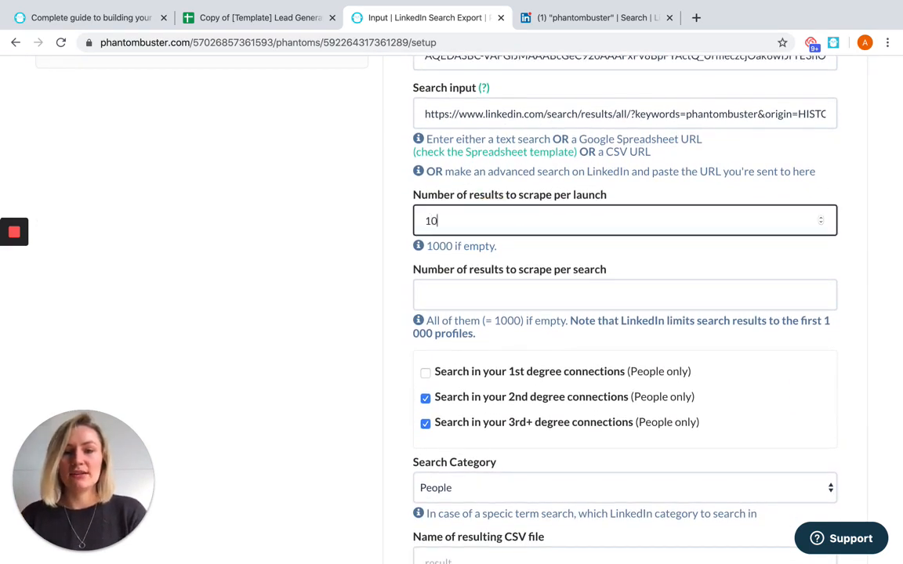
mouse_move(869, 263)
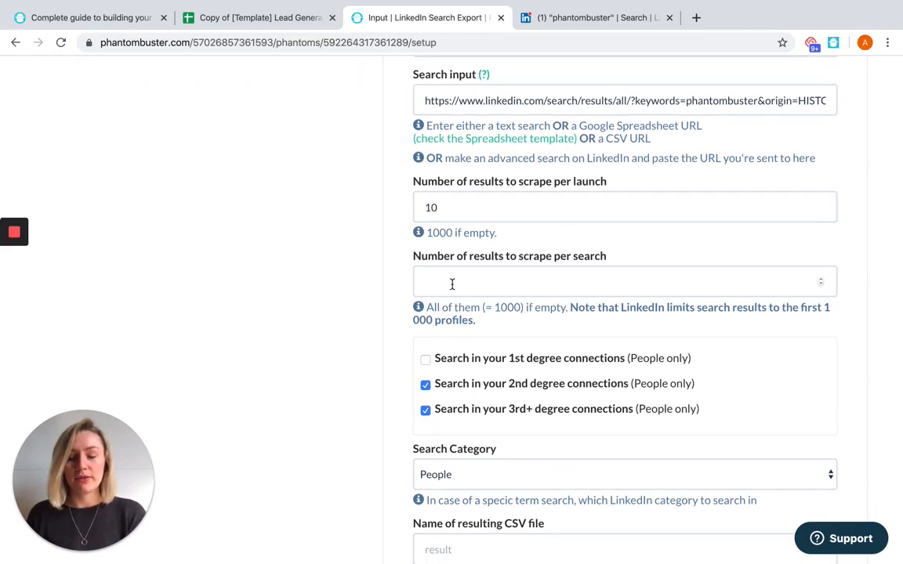
scroll(down, 3)
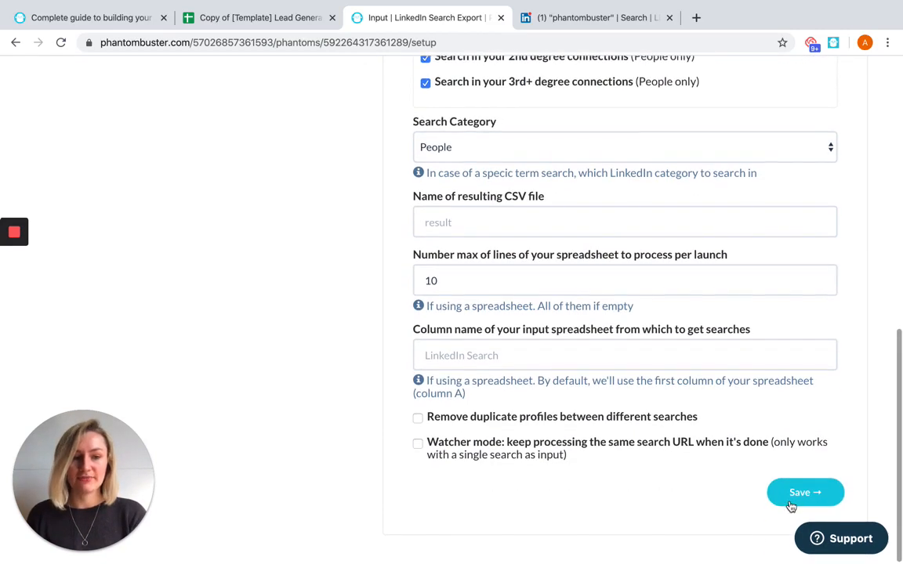
click(806, 492)
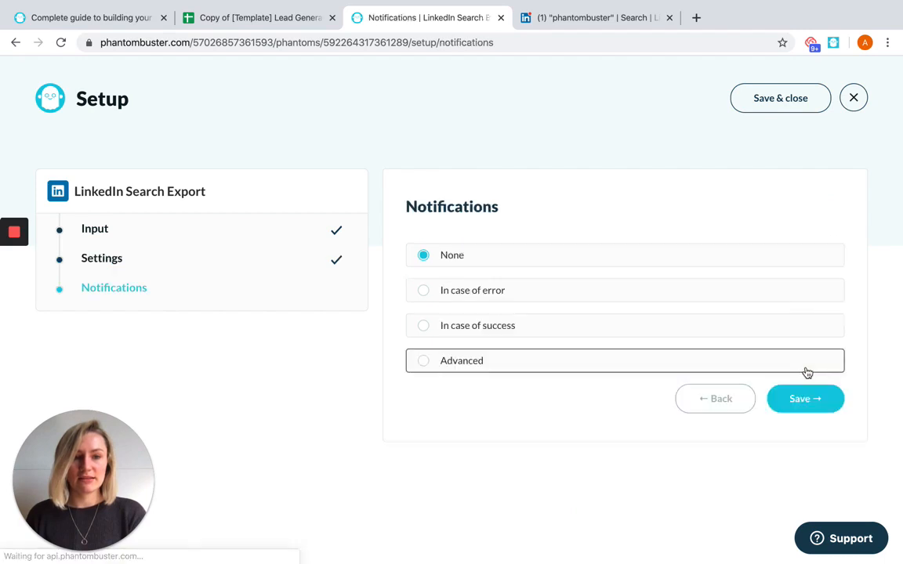
Save the notifications and launch the LinkedIn Search Export phantom.
click(805, 398)
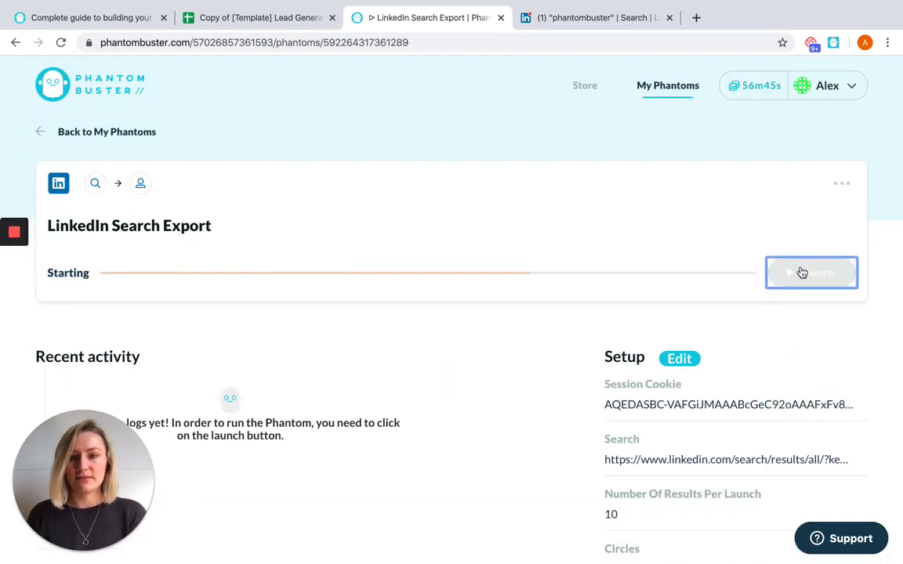
click(812, 272)
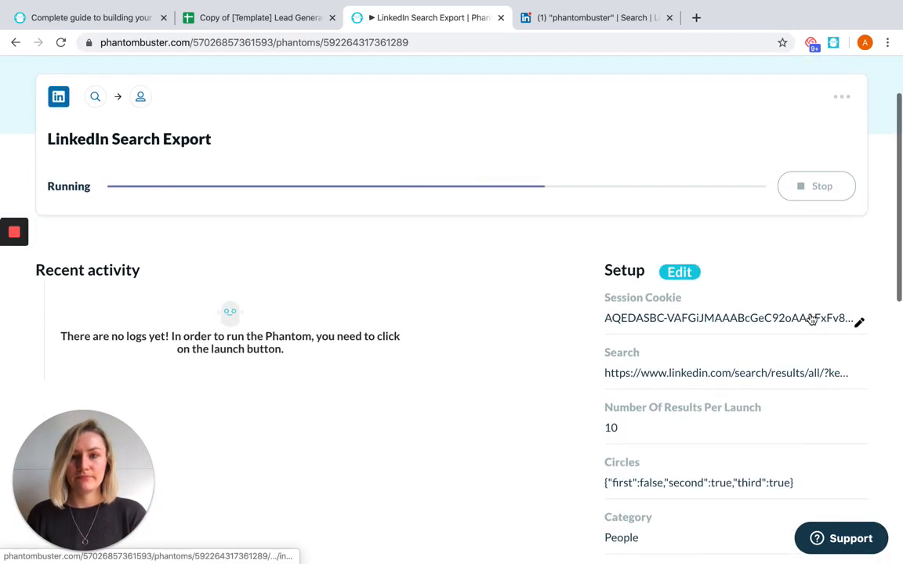
mouse_move(536, 417)
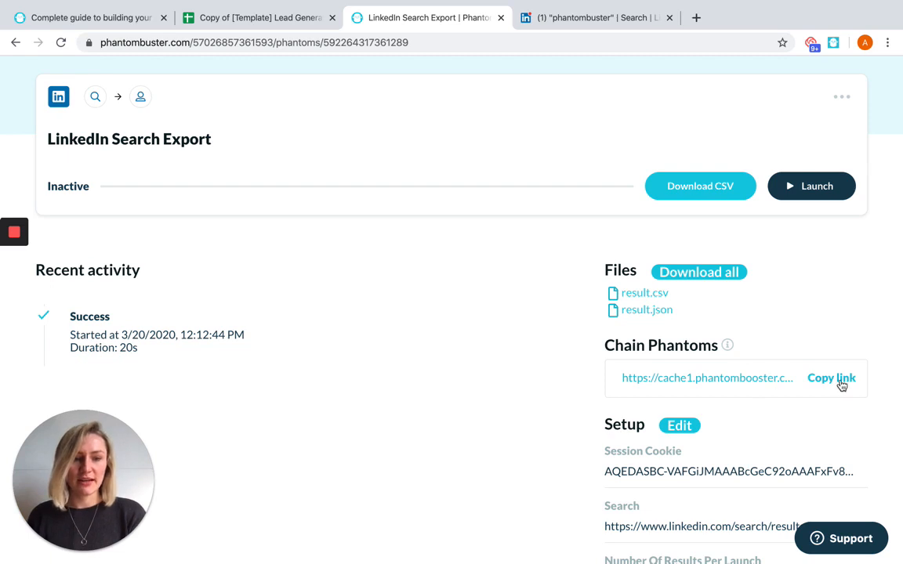
Paste the Search Export result.csv link into the CSV Links cell of the lead spreadsheet.
click(831, 378)
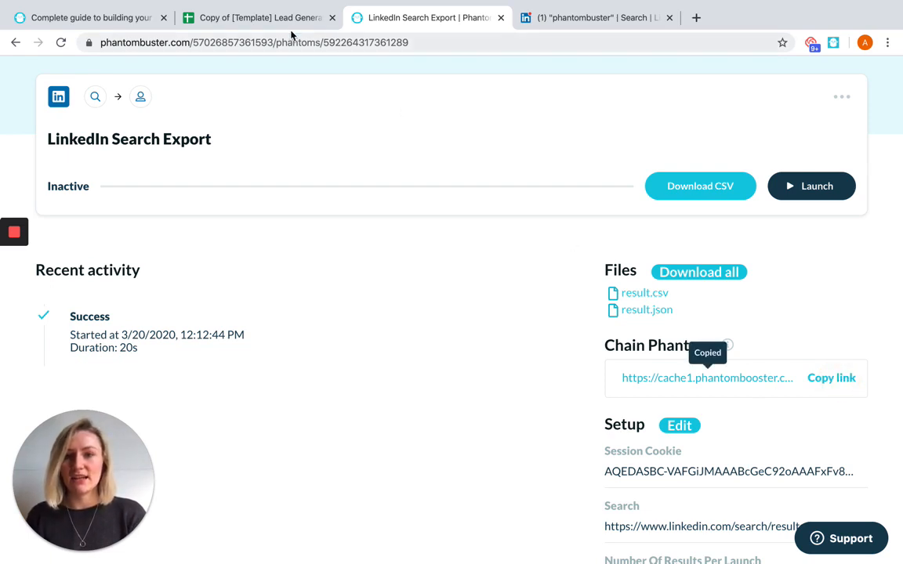
click(258, 17)
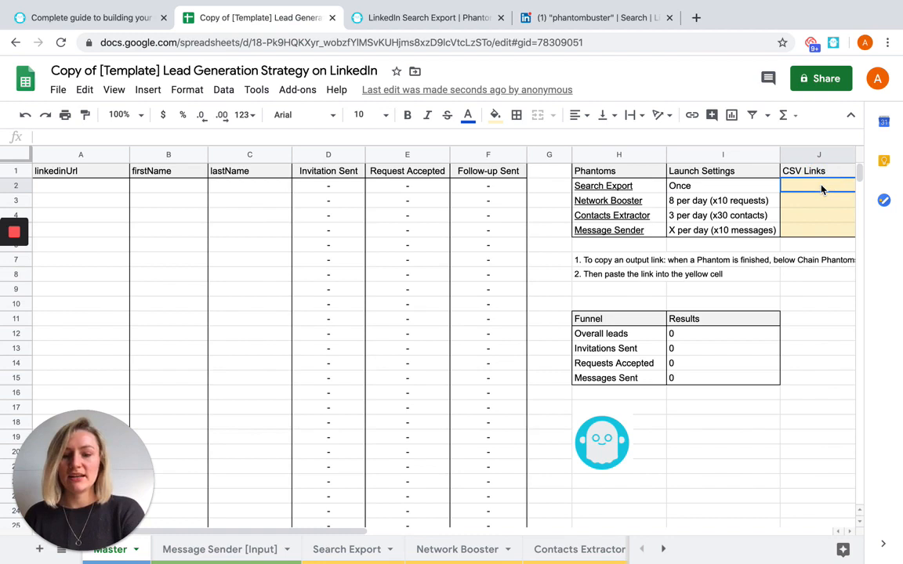
text(https://cache1.phantombooster.com/gR2pjmtO5hl/3kfT9LvVLh9QGXykge82Bg/result.csv)
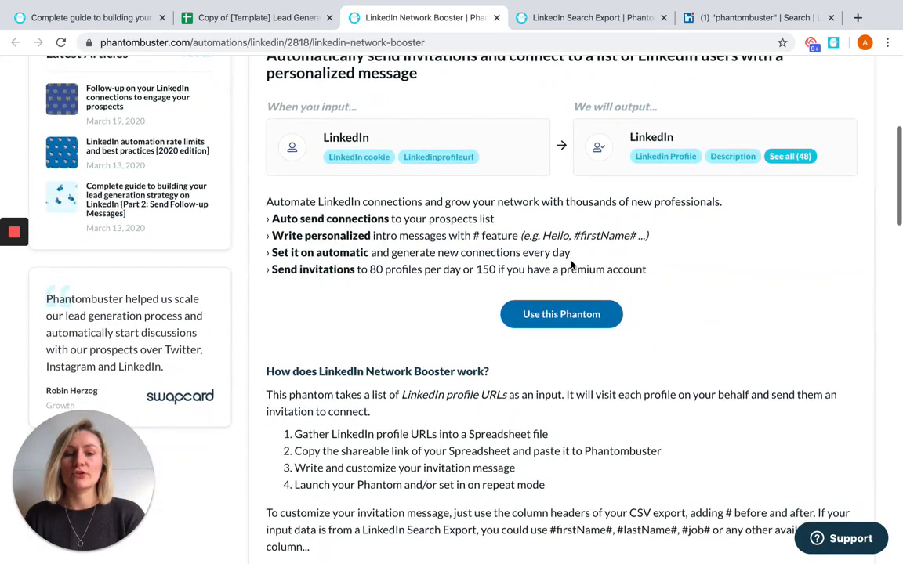
Add the LinkedIn Network Booster phantom to the account from its store page.
click(561, 313)
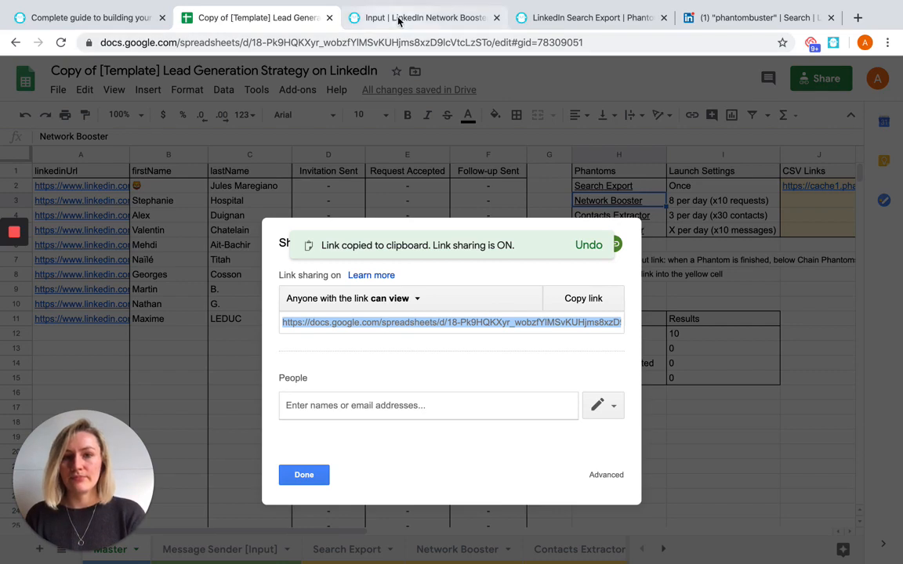
Put the sheet's shareable link into the Network Booster setup, then close the sharing settings.
click(424, 17)
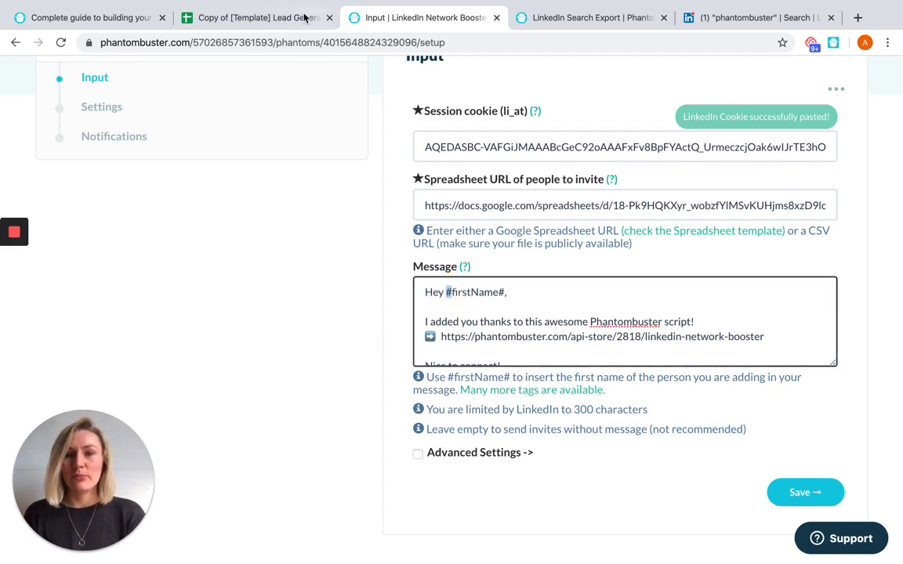
click(254, 17)
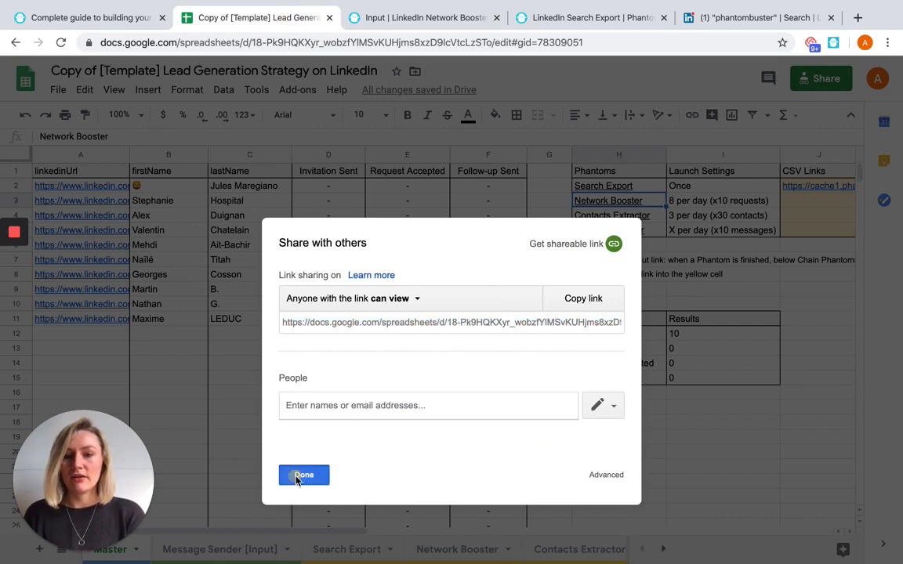
click(304, 475)
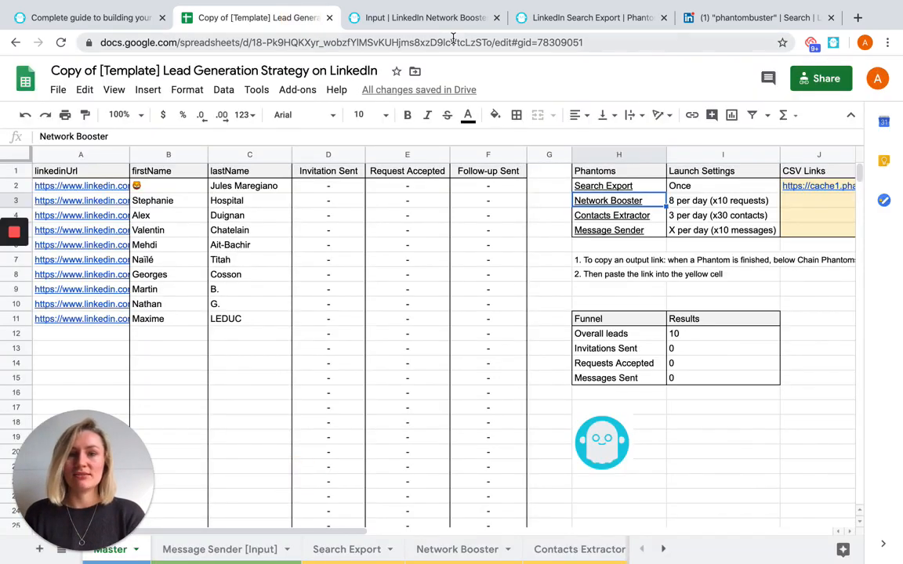
Save the Network Booster input settings with the shared spreadsheet and personalised message.
click(423, 18)
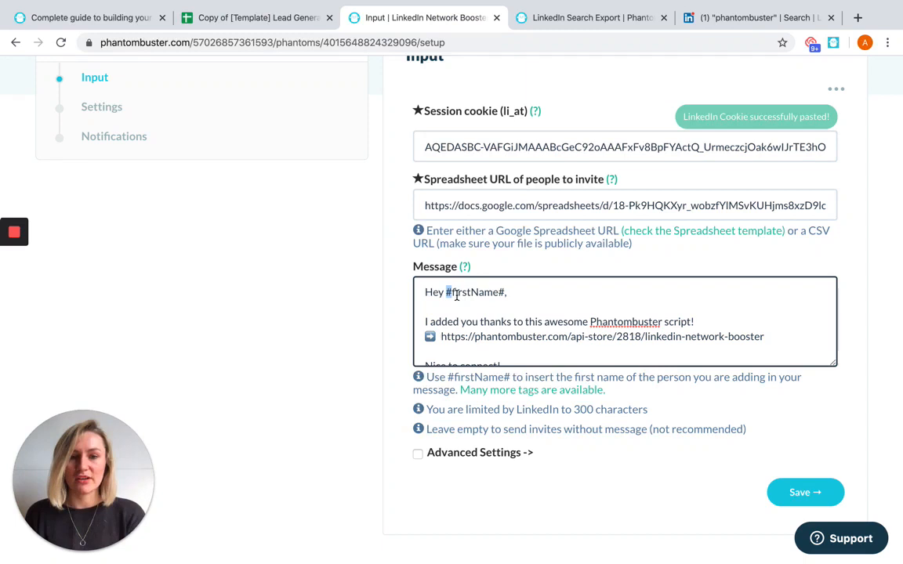
scroll(down, 3)
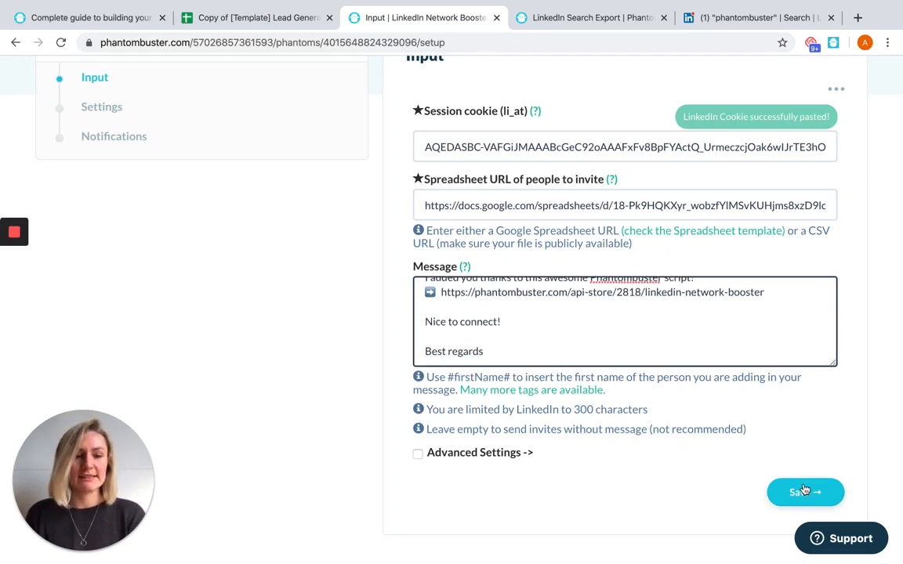
click(804, 492)
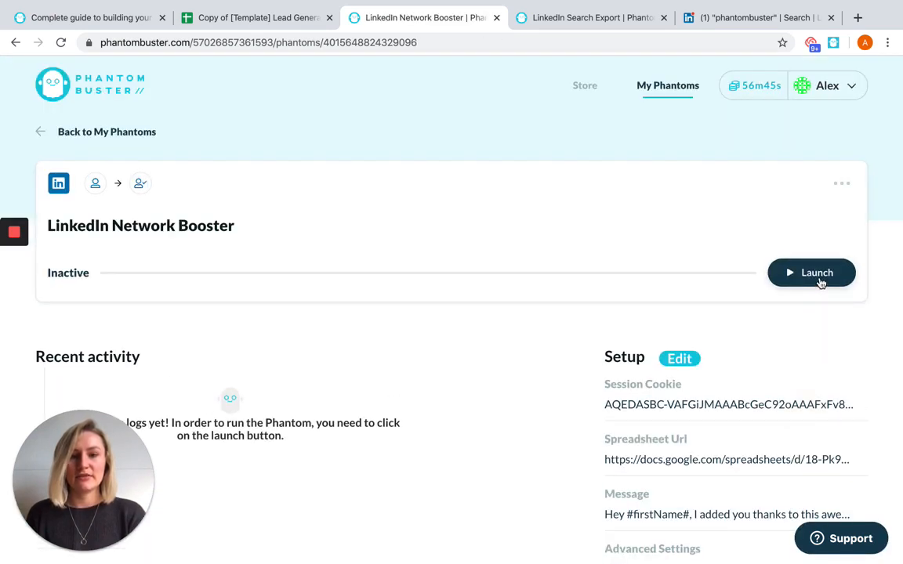
Launch the LinkedIn Network Booster phantom so it begins running.
click(812, 273)
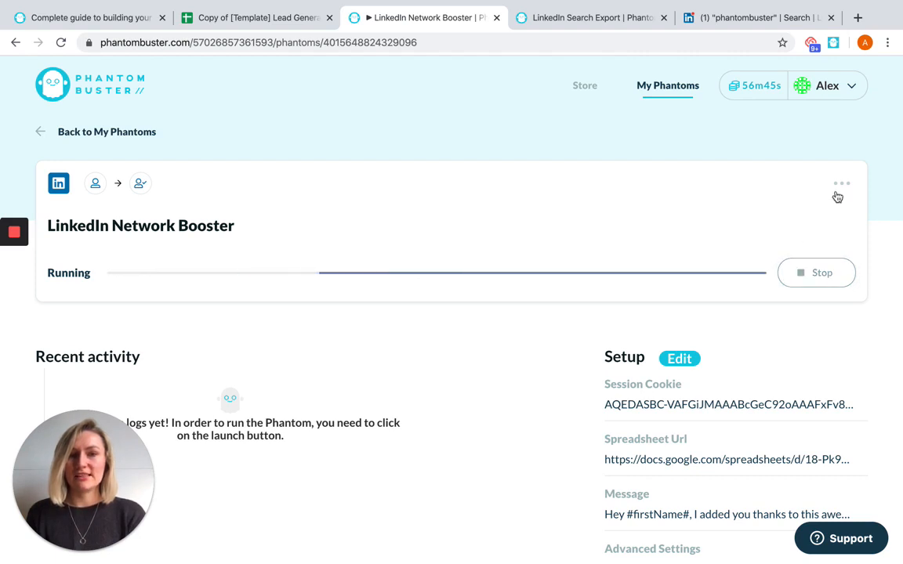
mouse_move(856, 149)
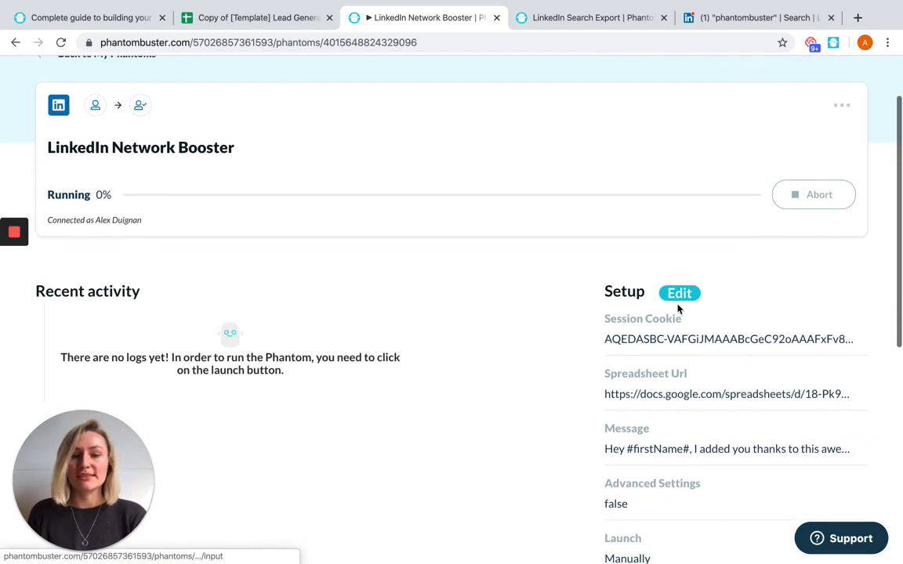
click(679, 293)
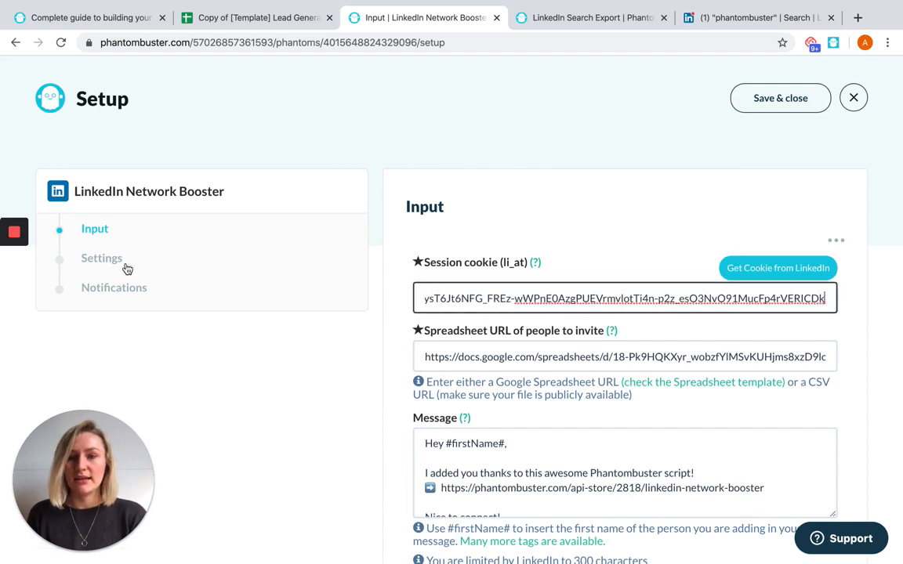
click(102, 257)
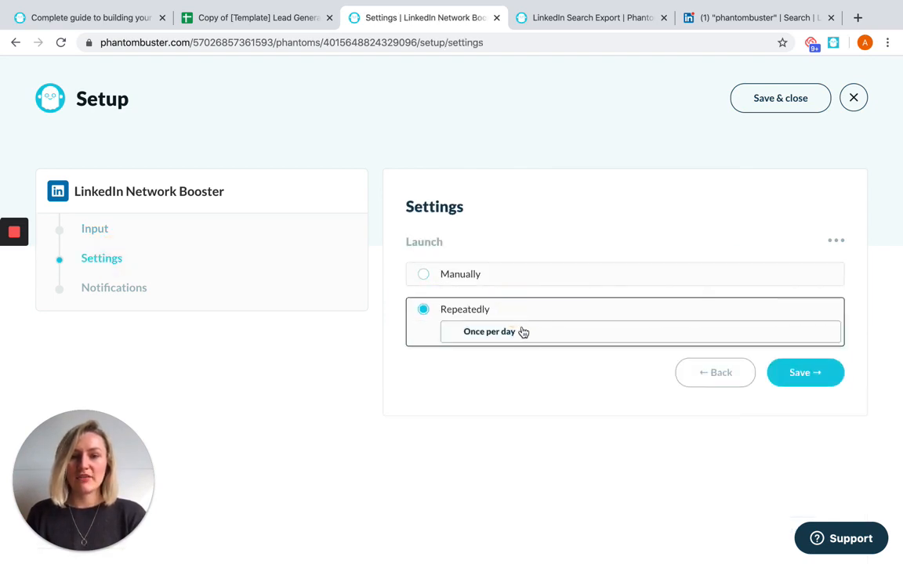
click(489, 332)
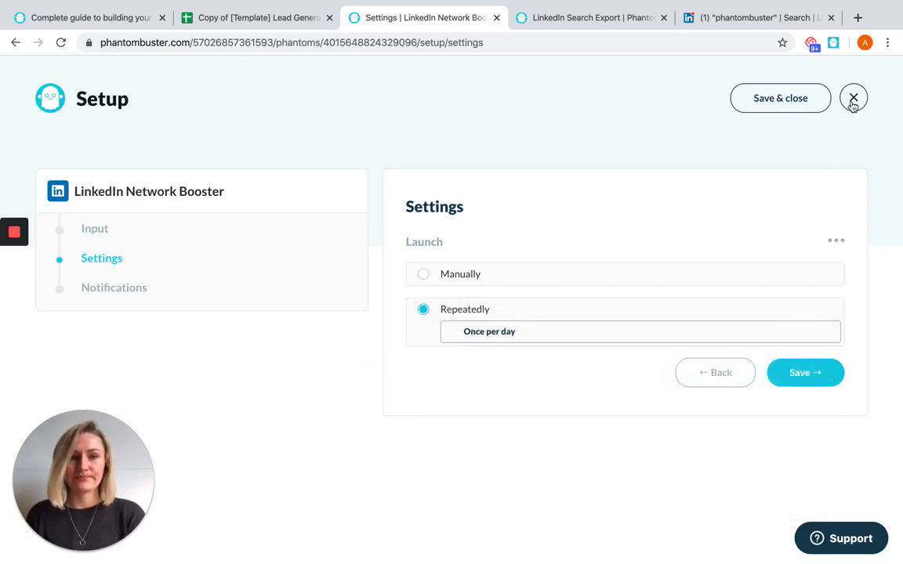
click(853, 97)
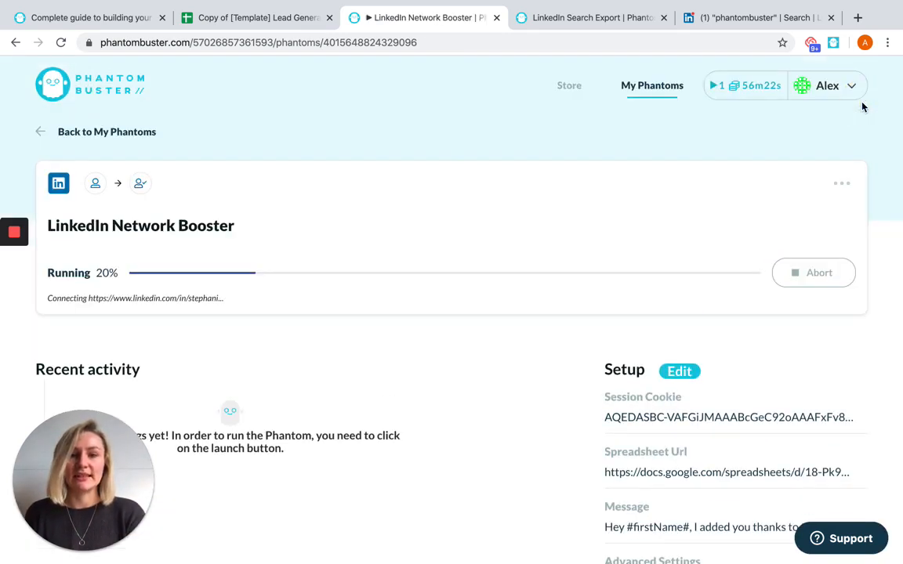
mouse_move(891, 147)
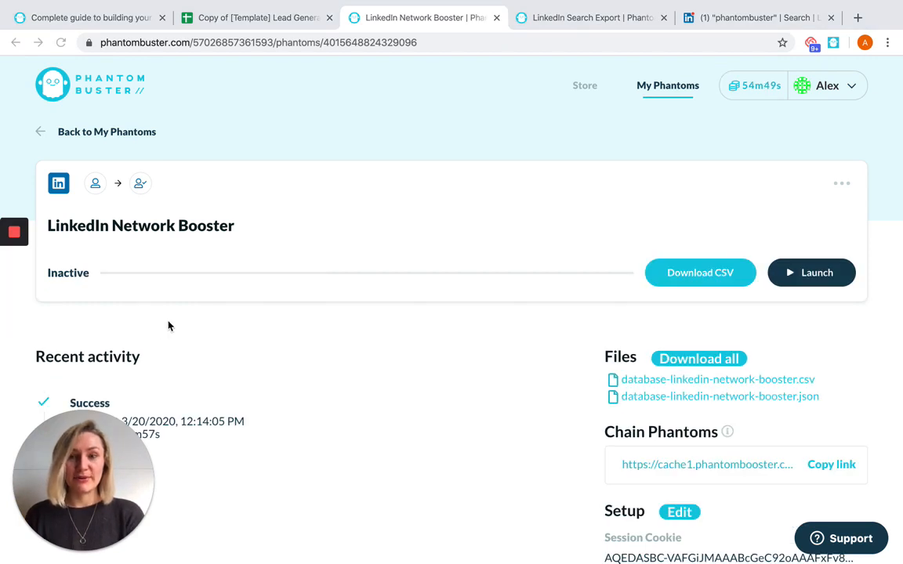
mouse_move(711, 436)
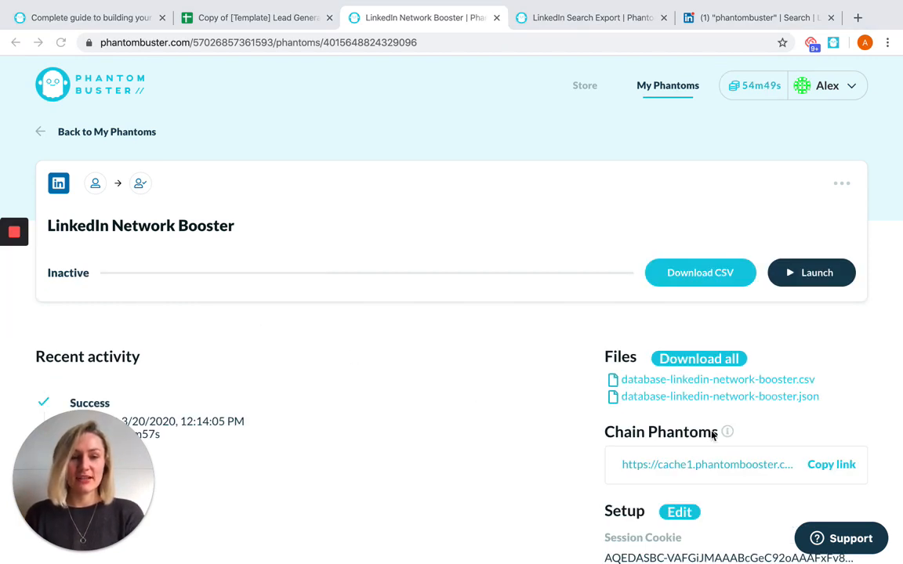
Copy the Network Booster result CSV link from Chain Phantoms and switch to the lead spreadsheet.
scroll(down, 3)
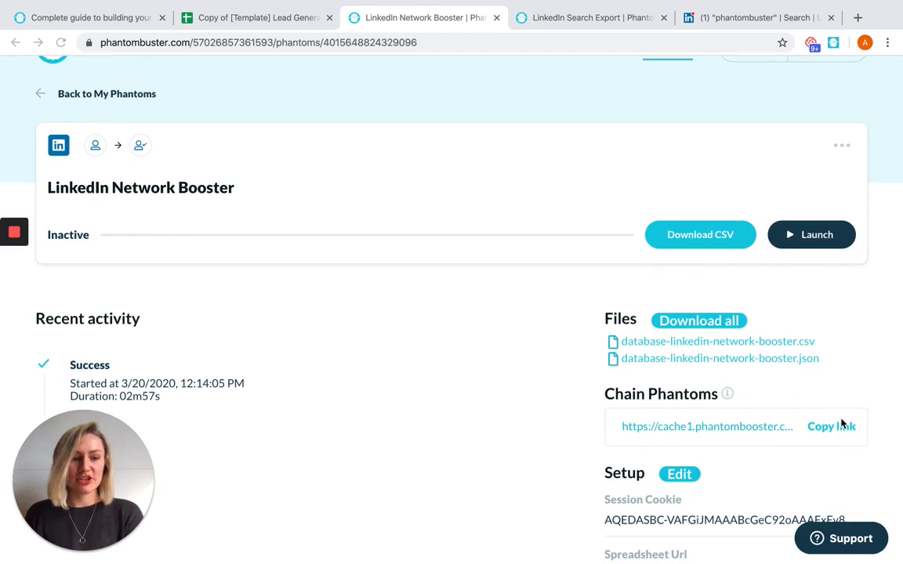
click(830, 426)
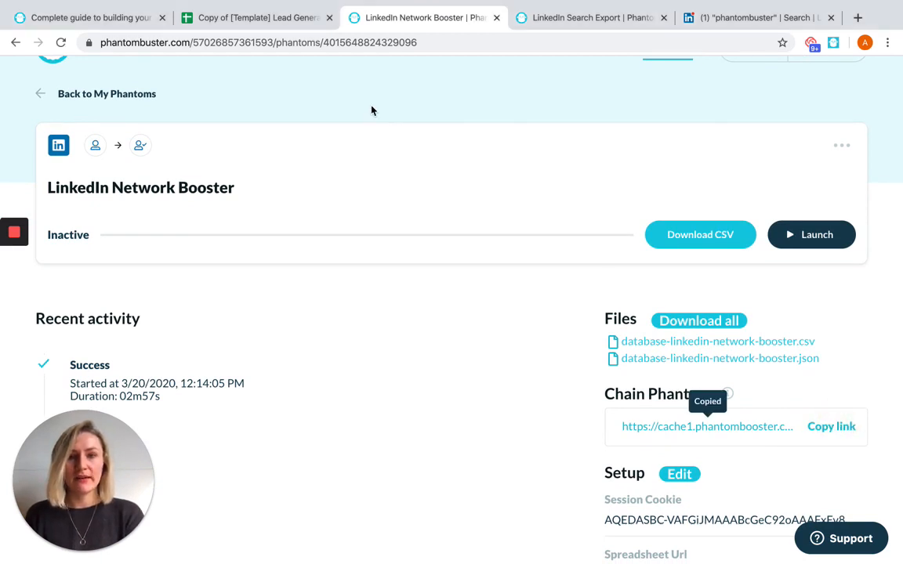
click(257, 18)
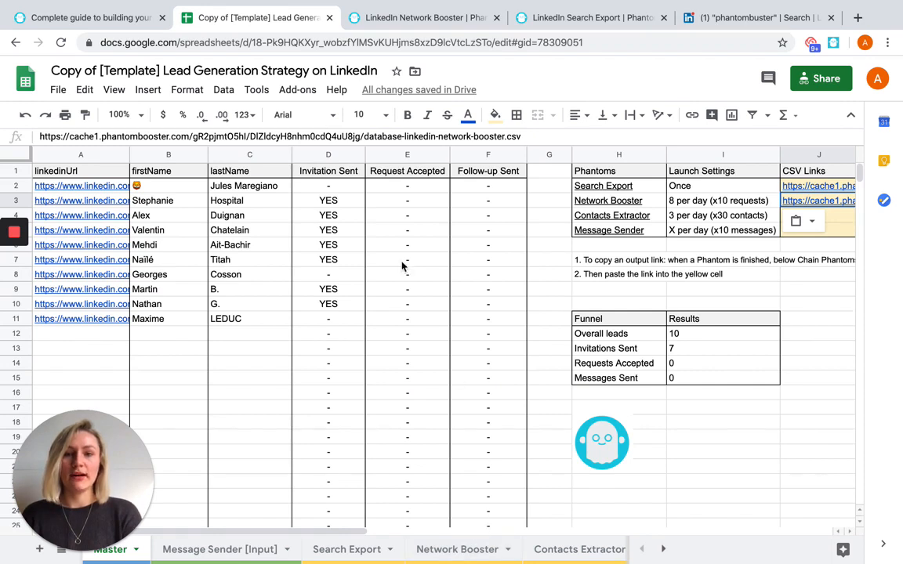
mouse_move(330, 266)
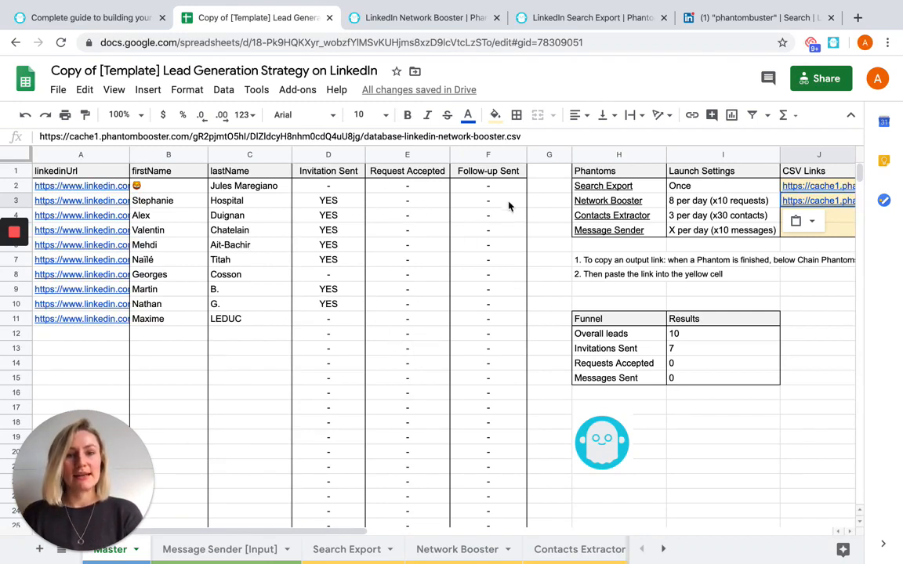
mouse_move(496, 329)
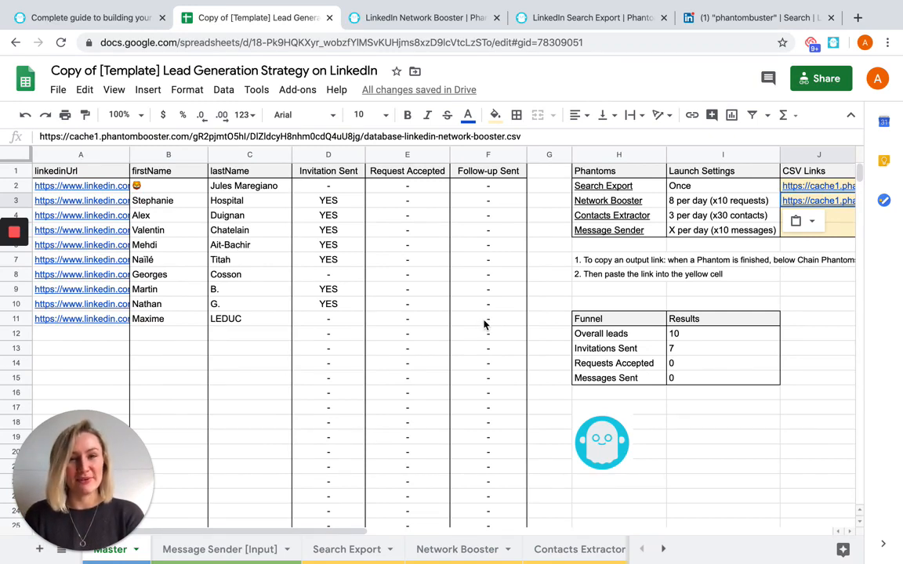
mouse_move(417, 282)
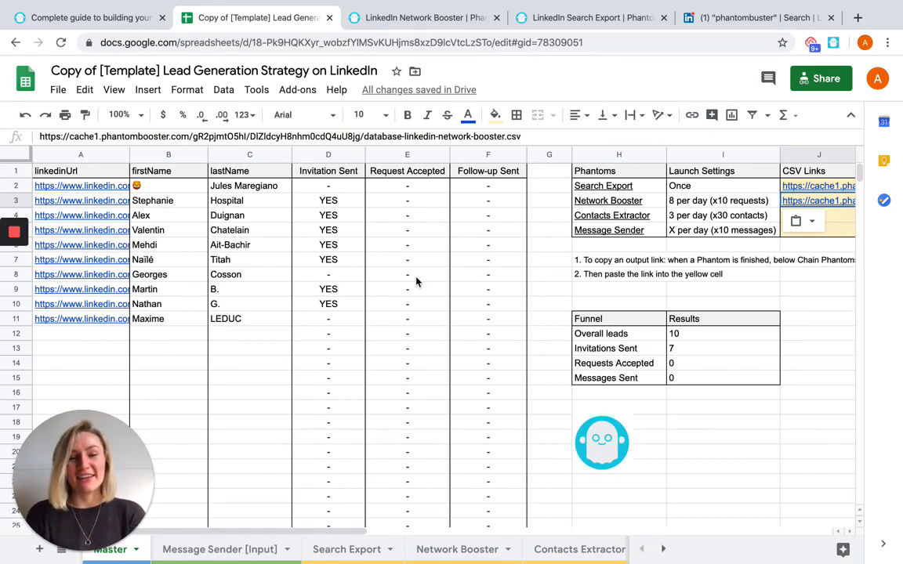